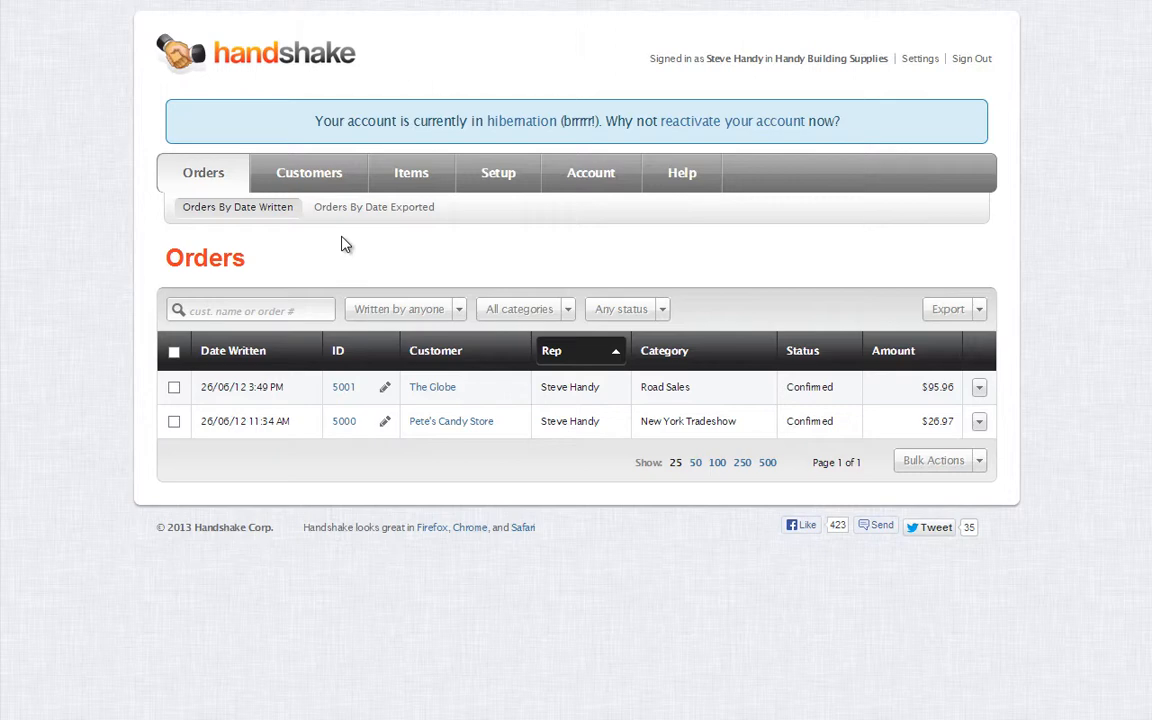
mouse_move(336, 268)
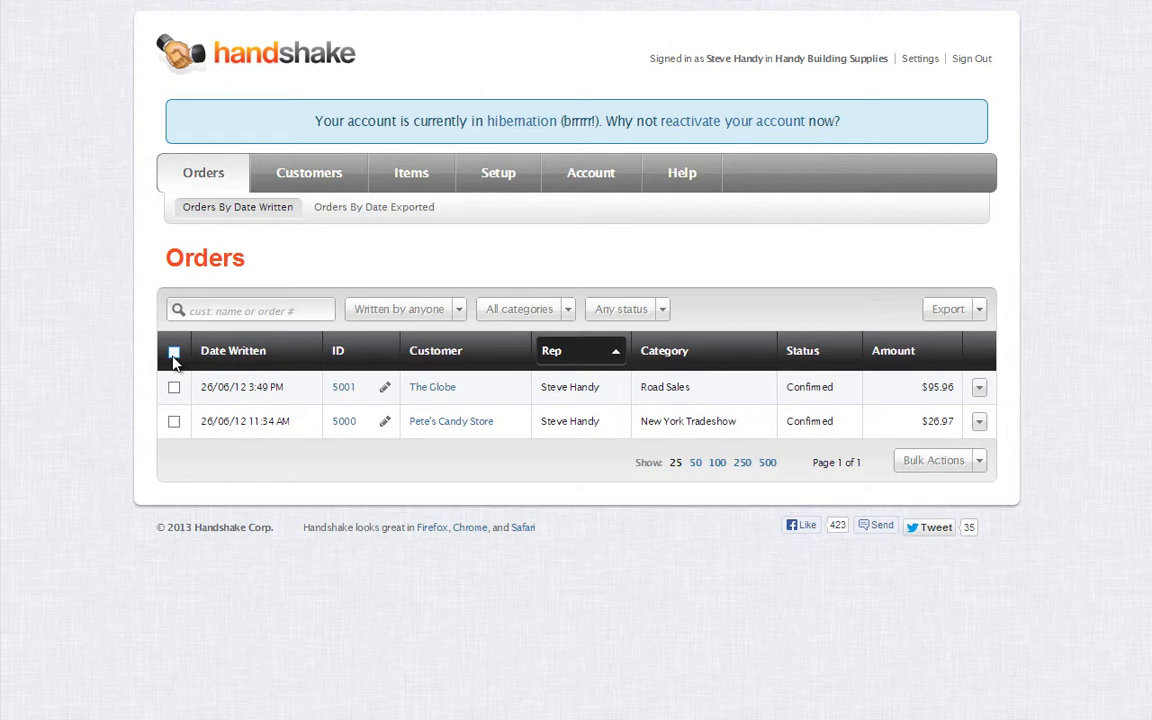
- Select both orders, export them via Bulk Actions and save the file to My Computer
click(174, 352)
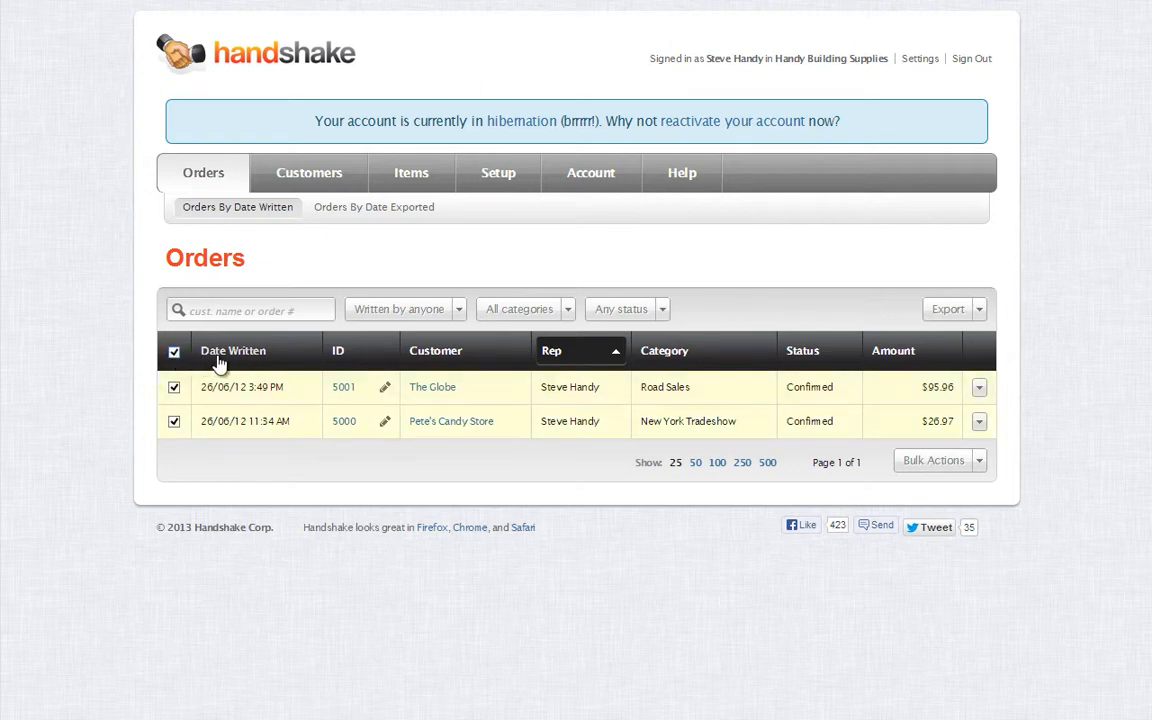
mouse_move(956, 364)
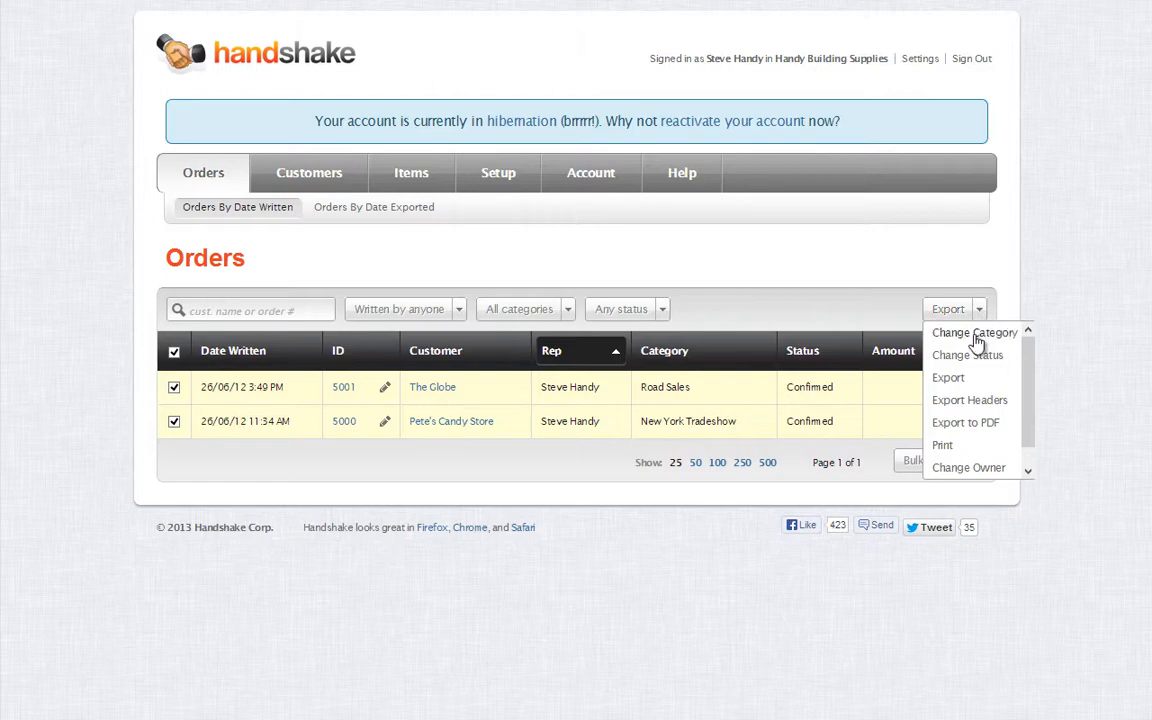
click(948, 376)
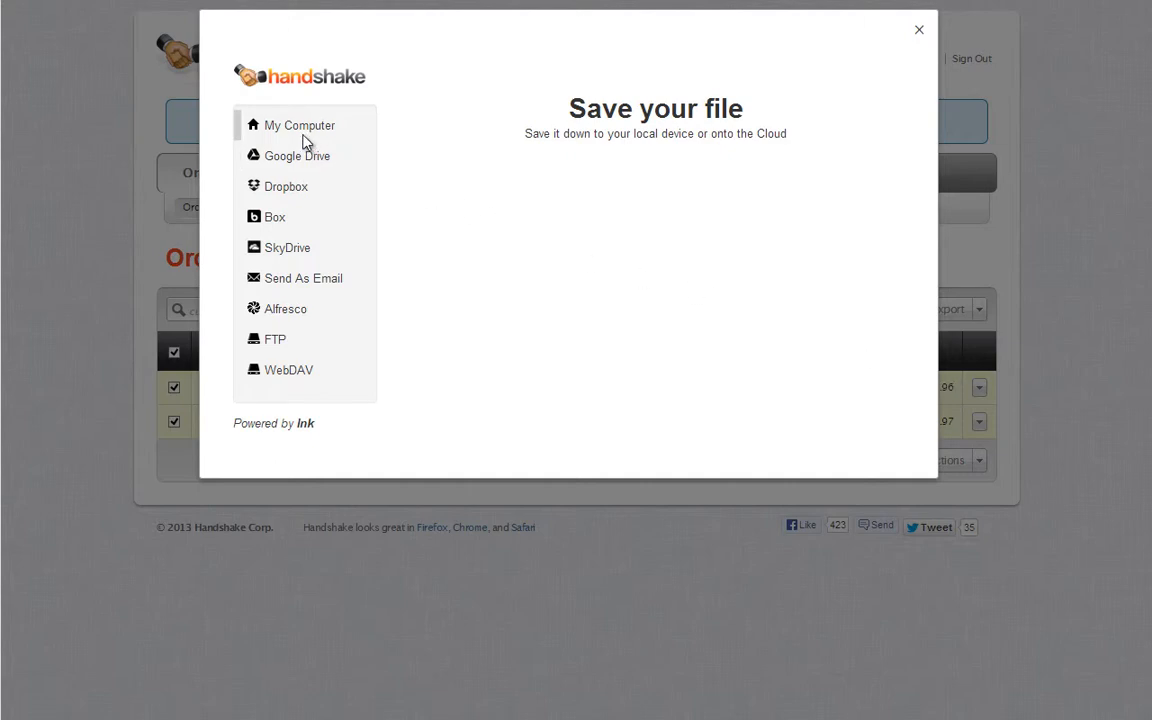
click(300, 124)
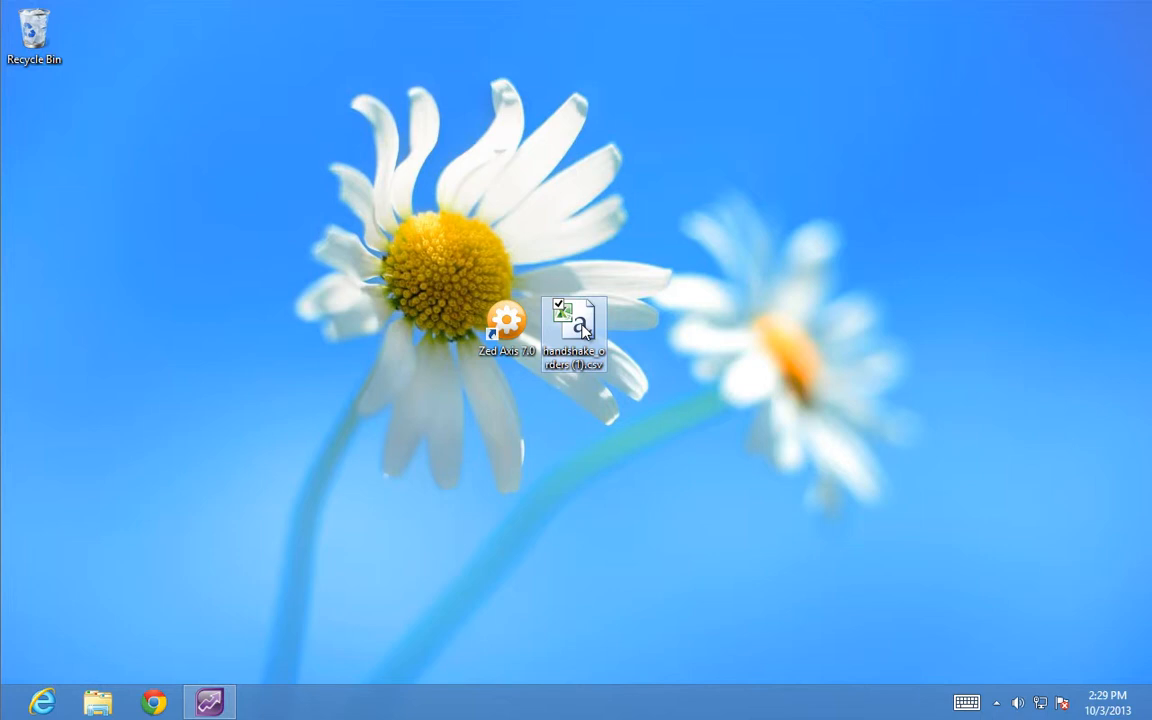
- Open the desktop handshake_orders (1).csv file with Microsoft Excel
right_click(574, 330)
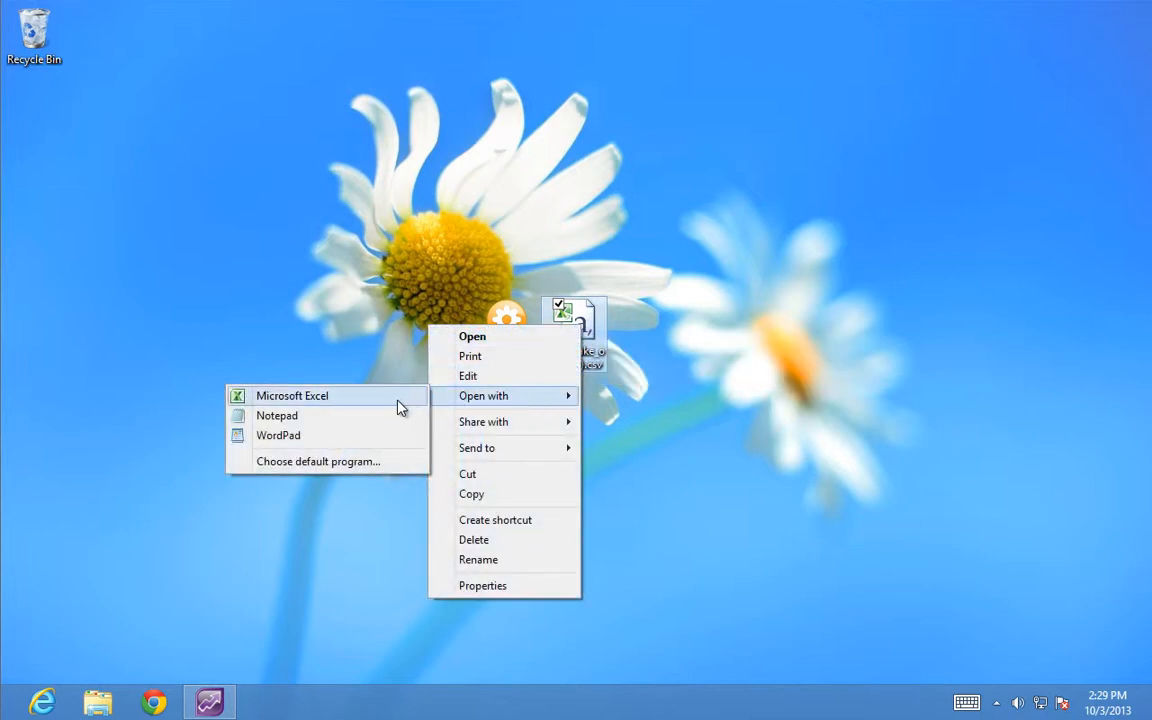
click(292, 396)
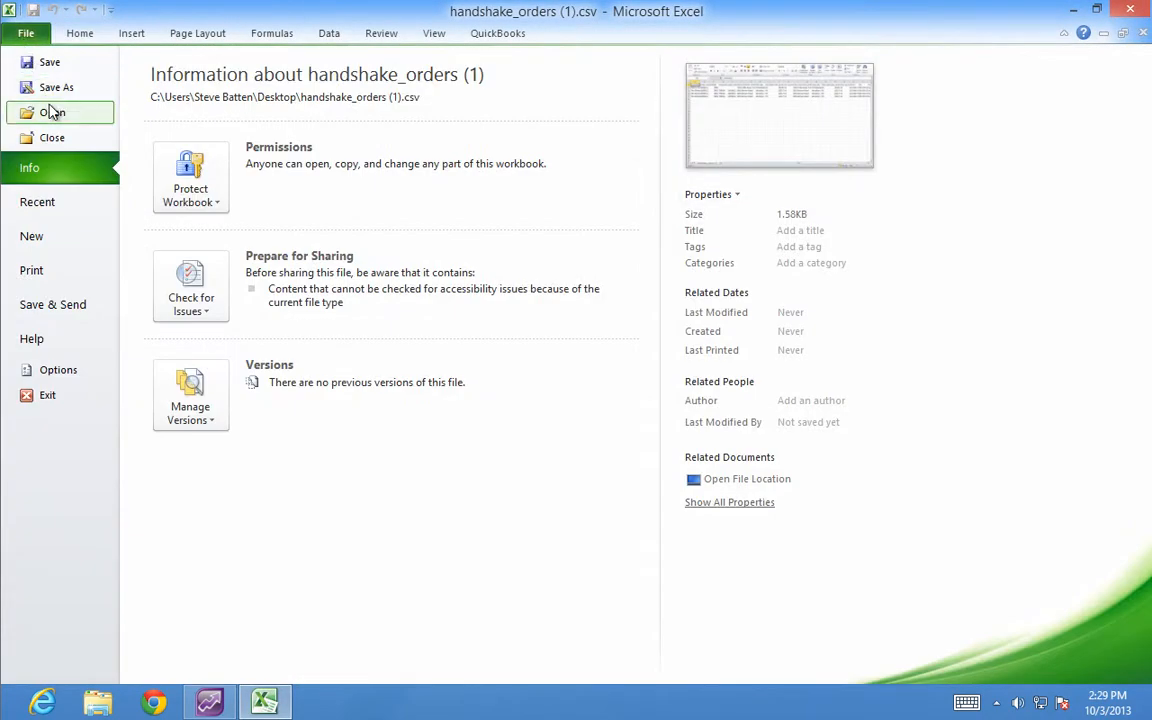
- Save the orders as an Excel 97-2003 Workbook named handshake_orders (1).xls
click(56, 88)
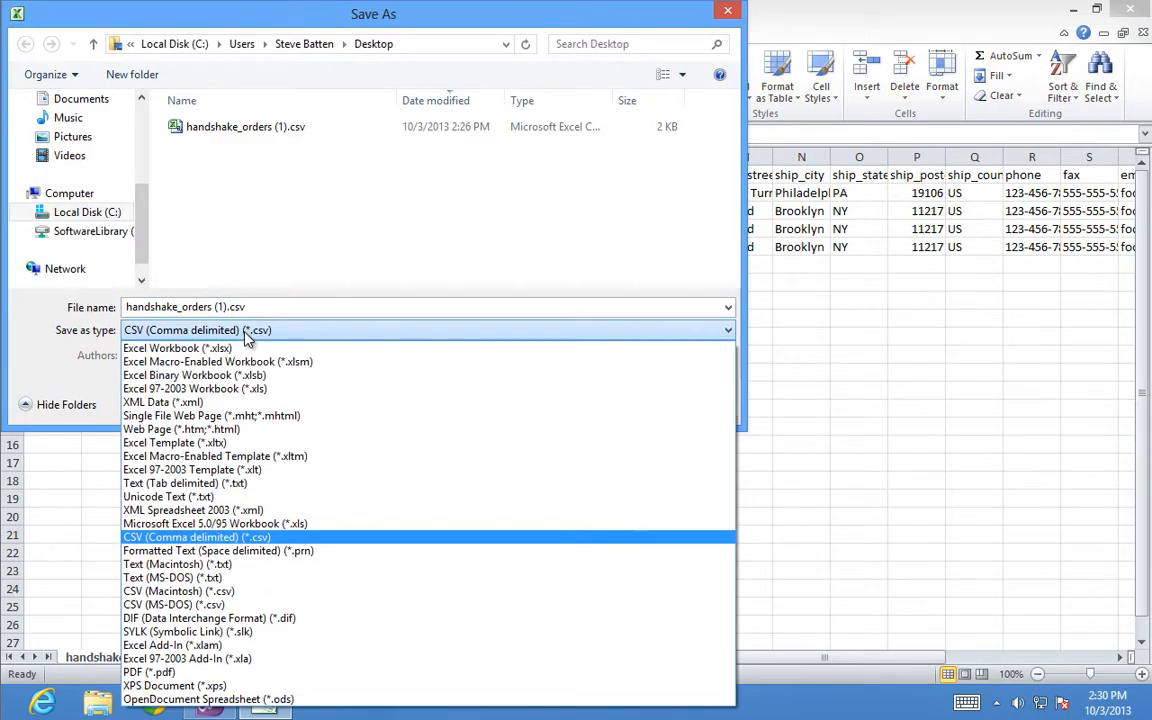
click(196, 388)
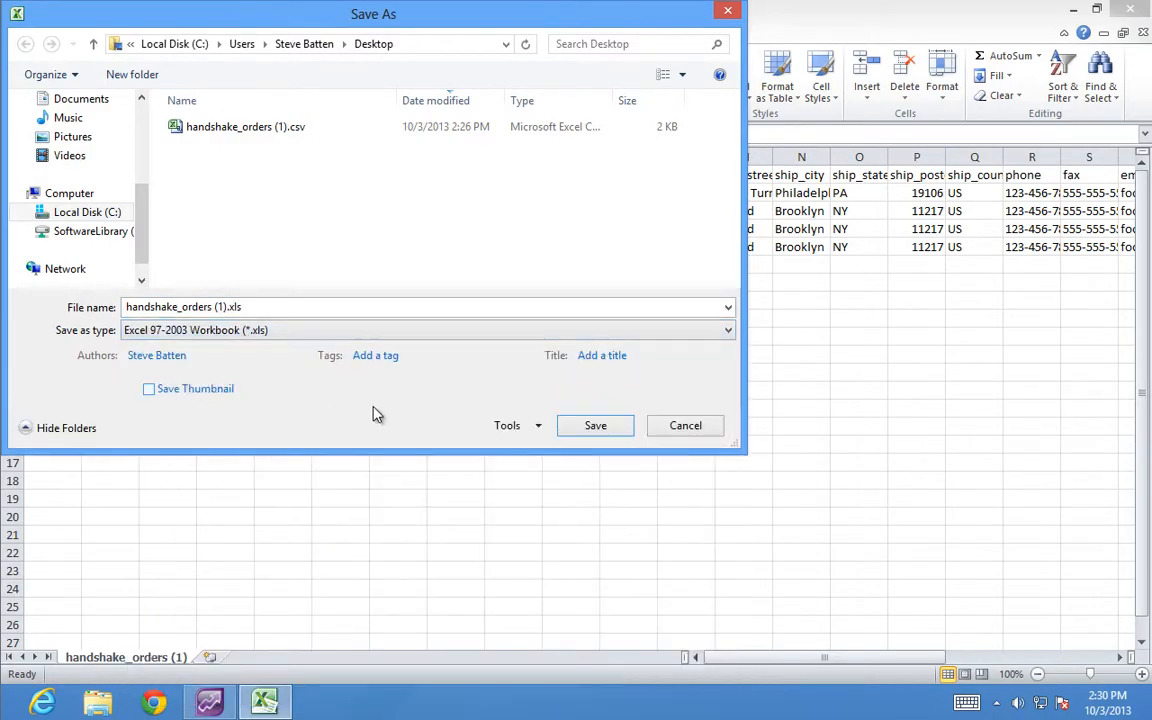
click(596, 424)
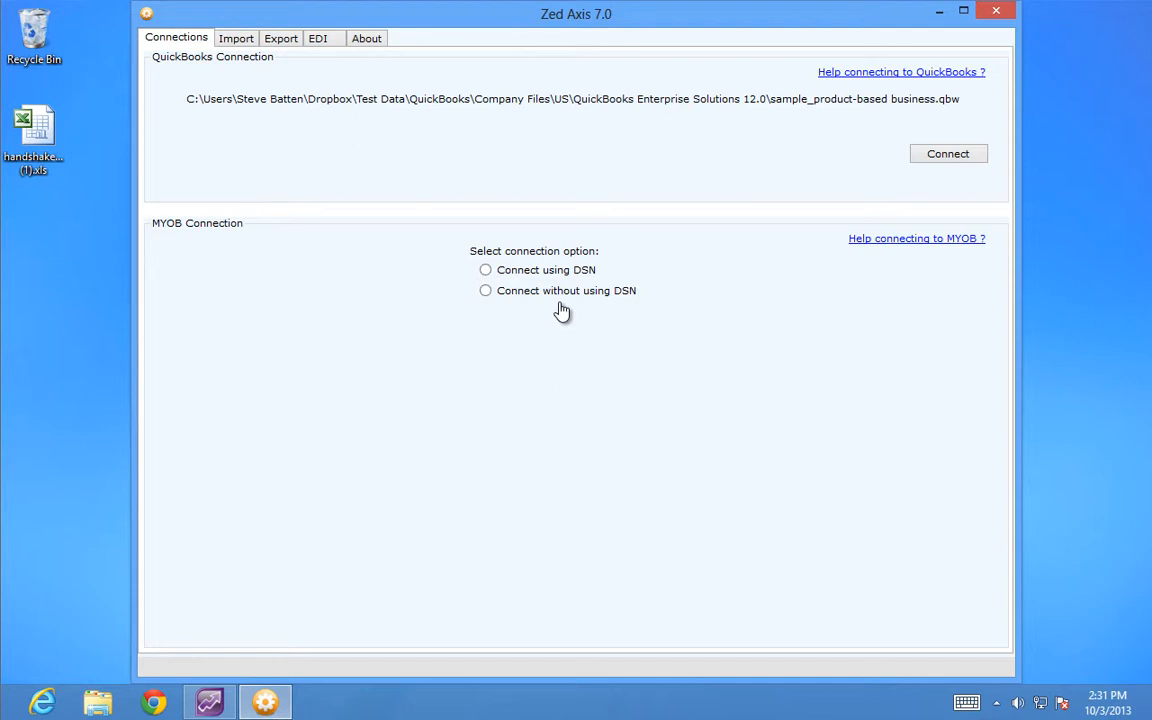
mouse_move(556, 298)
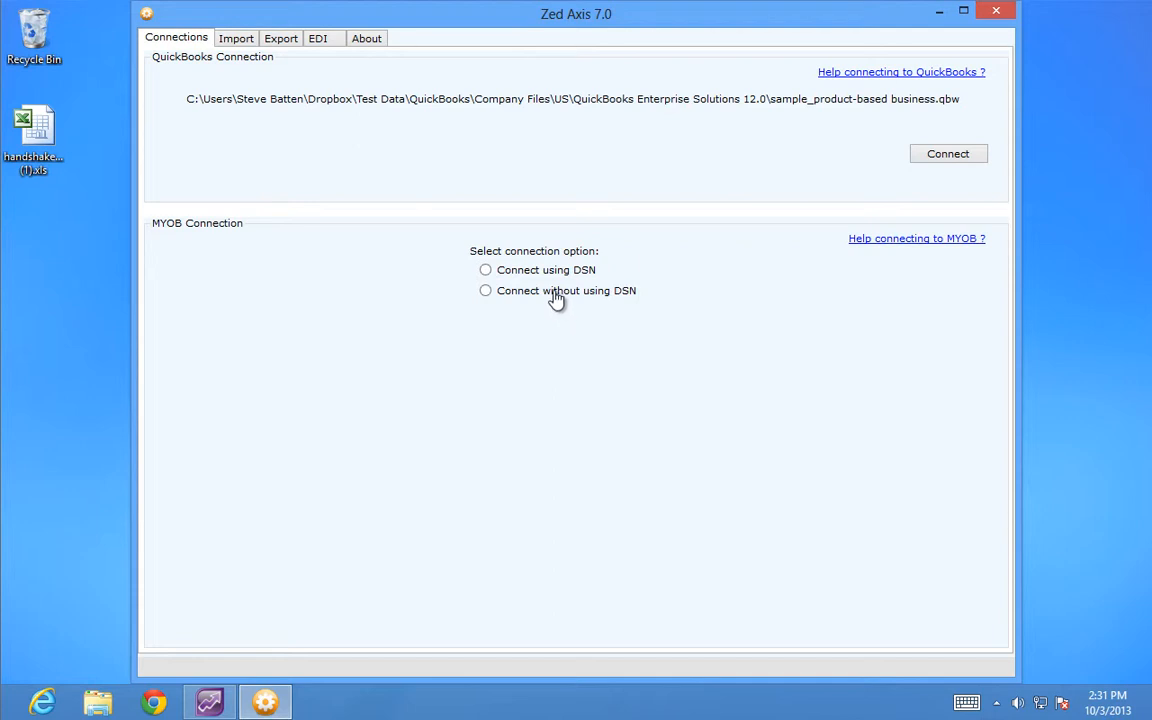
mouse_move(520, 296)
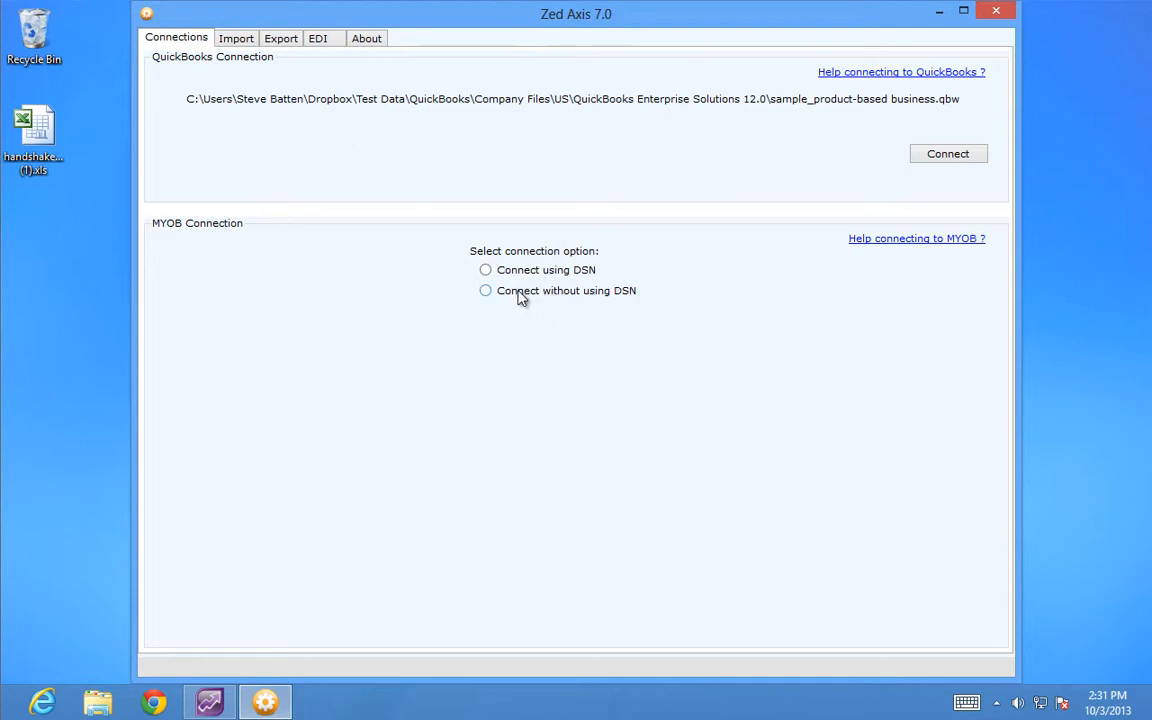
- Connect to the clearwtr.myo MYOB company file without using a DSN
click(484, 290)
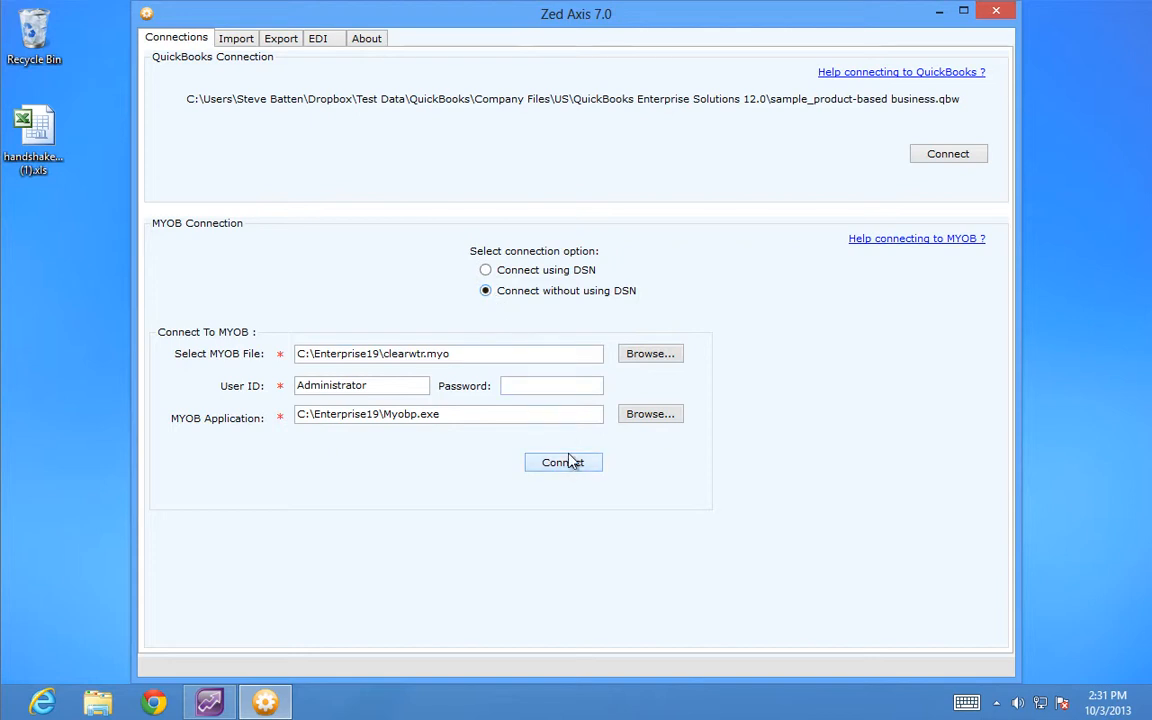
click(564, 462)
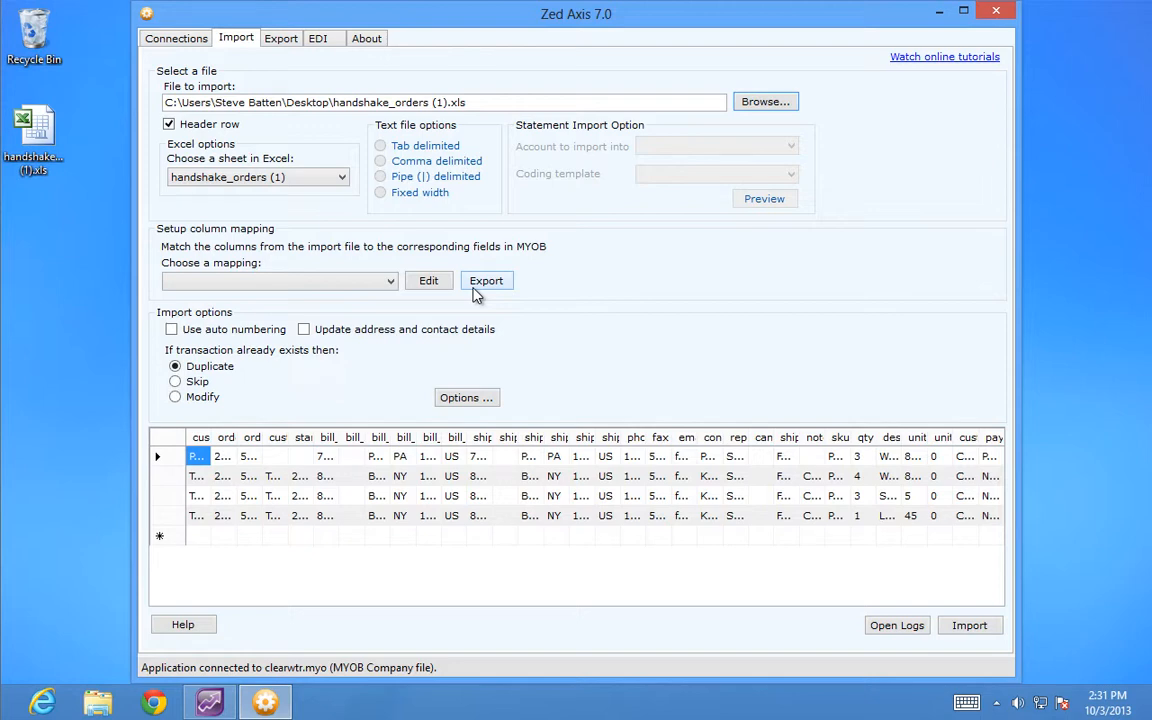
mouse_move(848, 504)
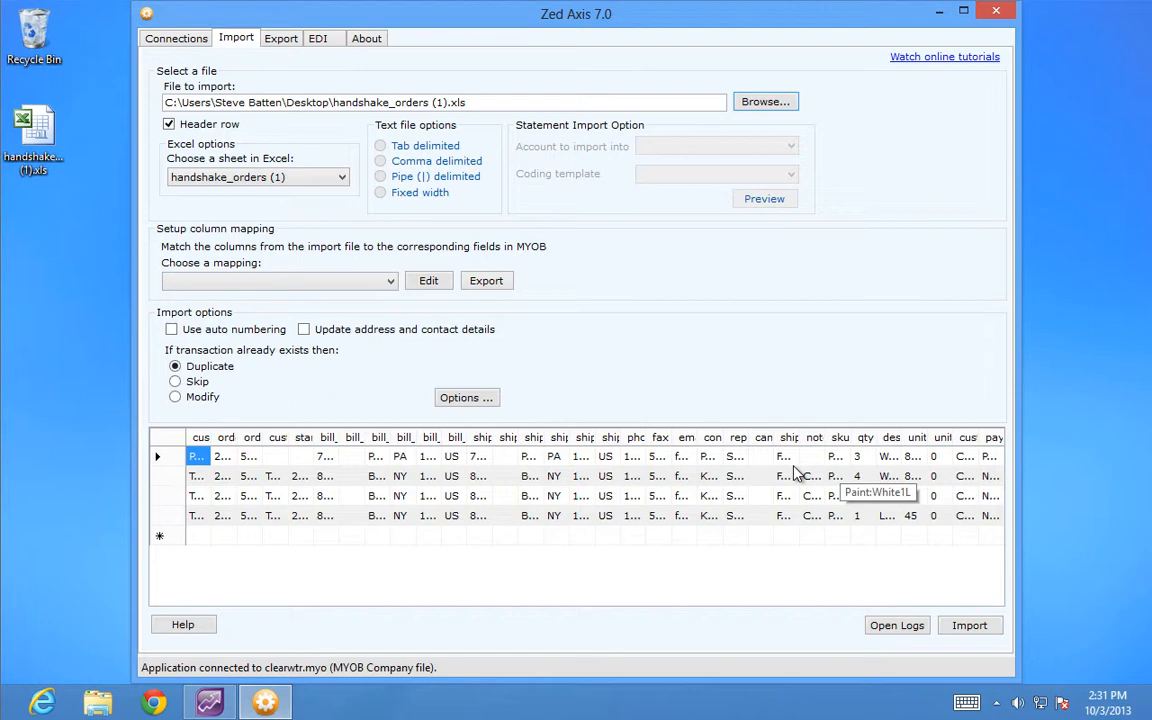
mouse_move(418, 308)
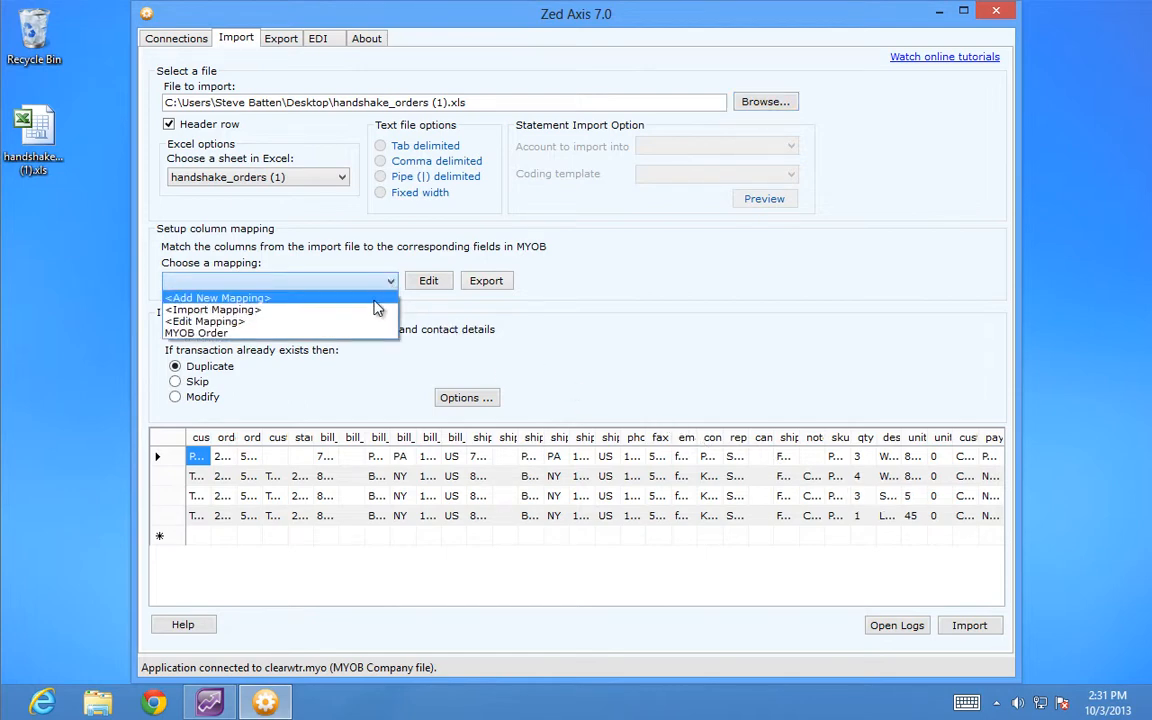
- Create a new column mapping and name it 'Order'
click(216, 296)
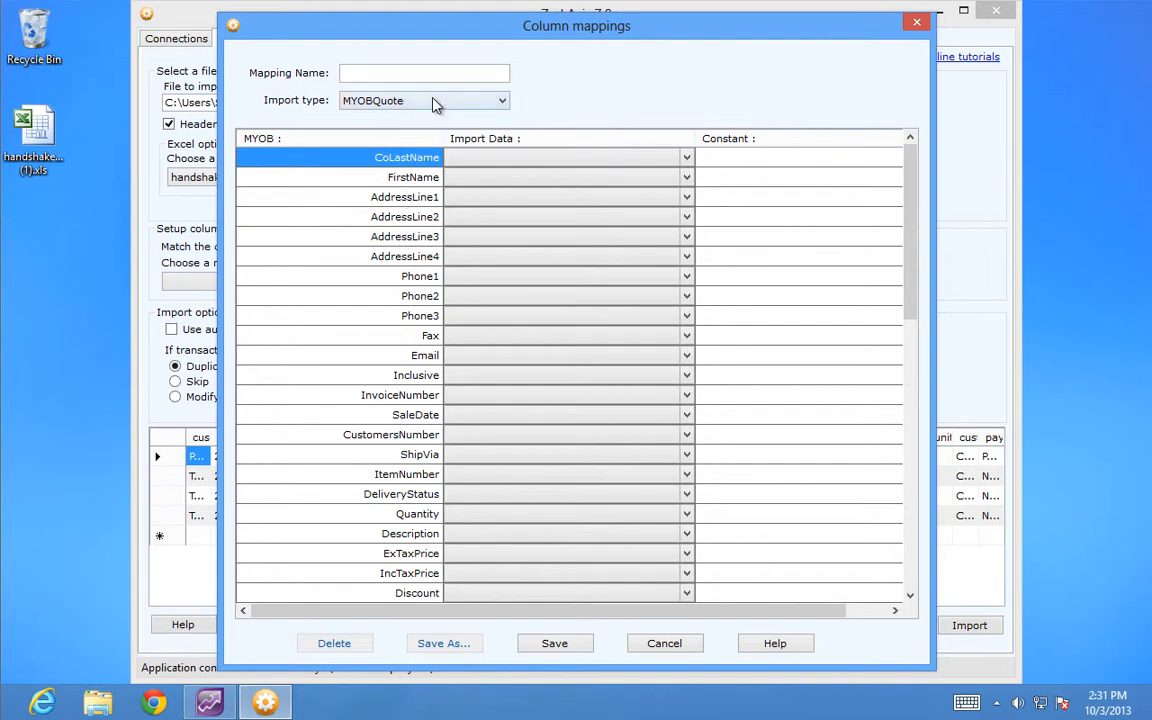
click(424, 100)
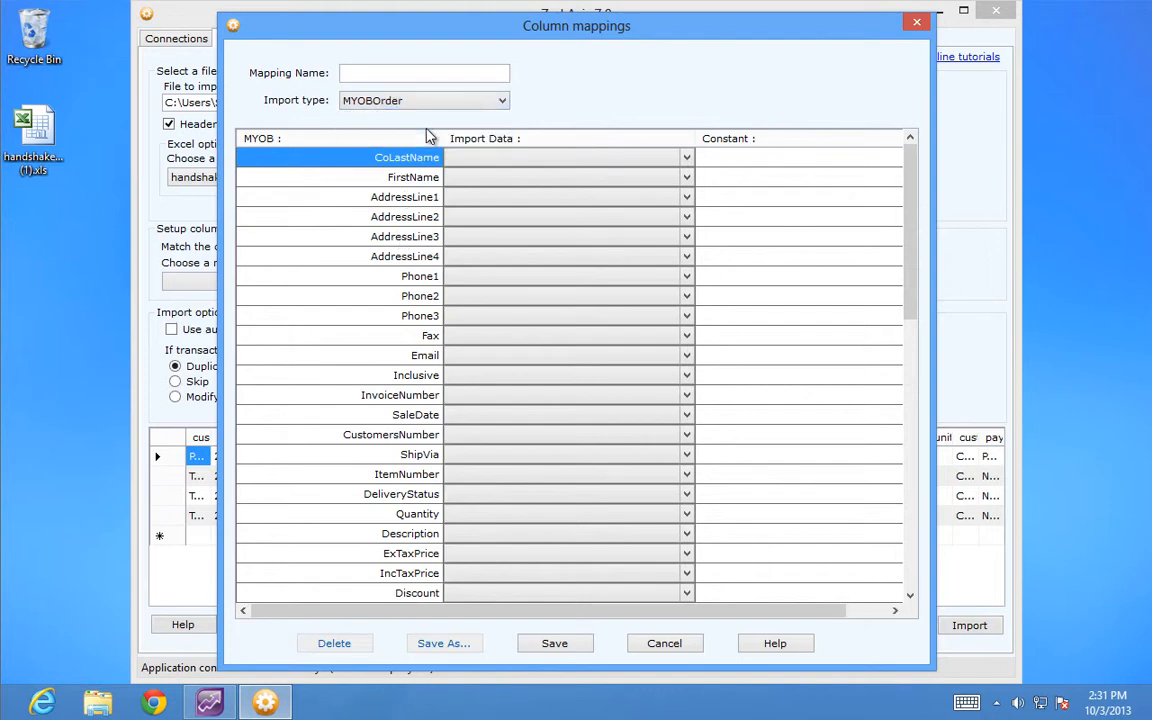
click(424, 72)
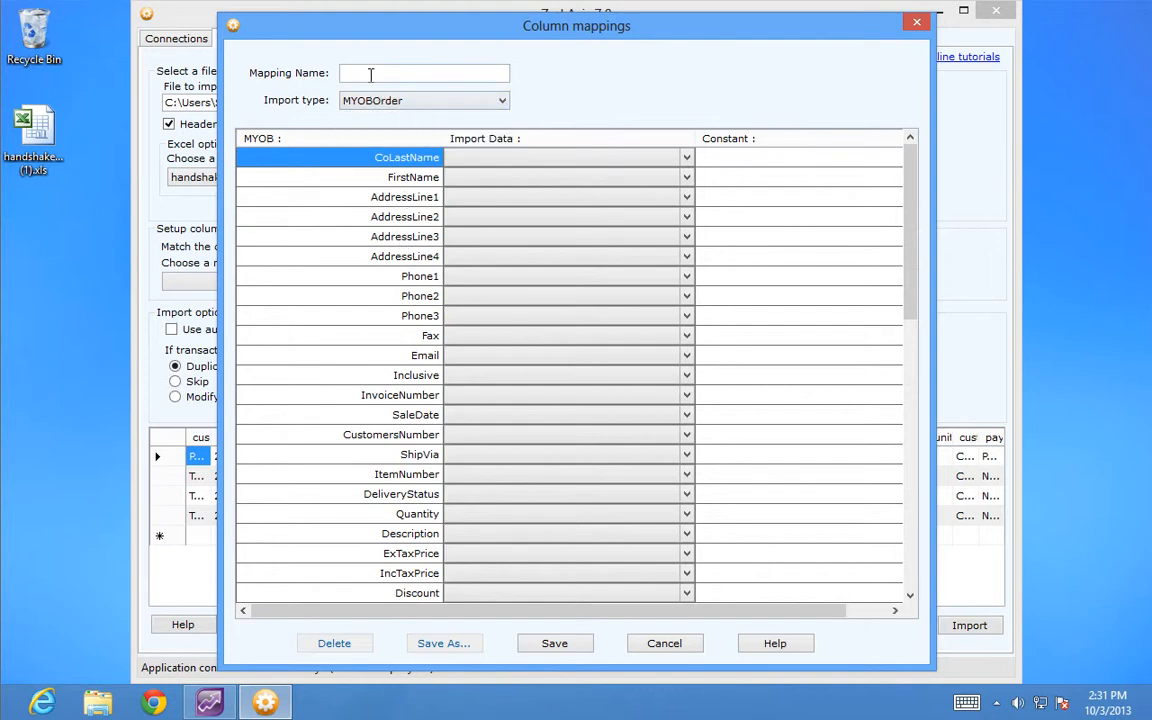
text(Or)
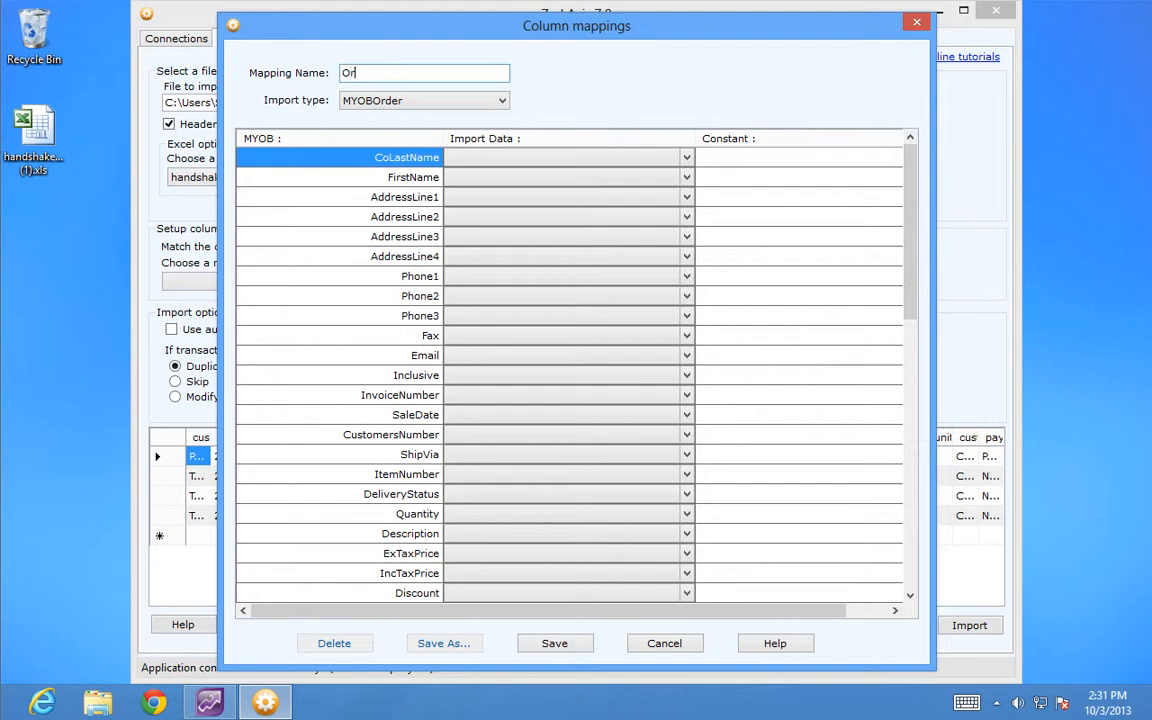
text(der)
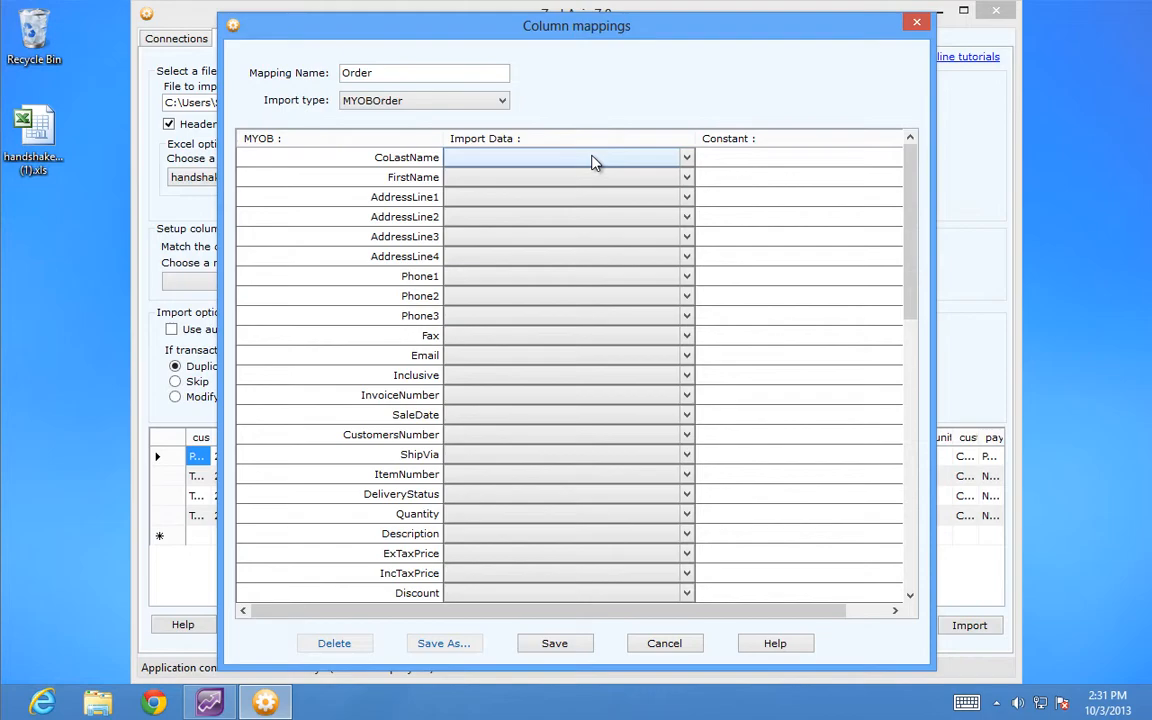
- Map the import columns to CoLastName and the other MYOB order fields, then save the mapping
click(686, 156)
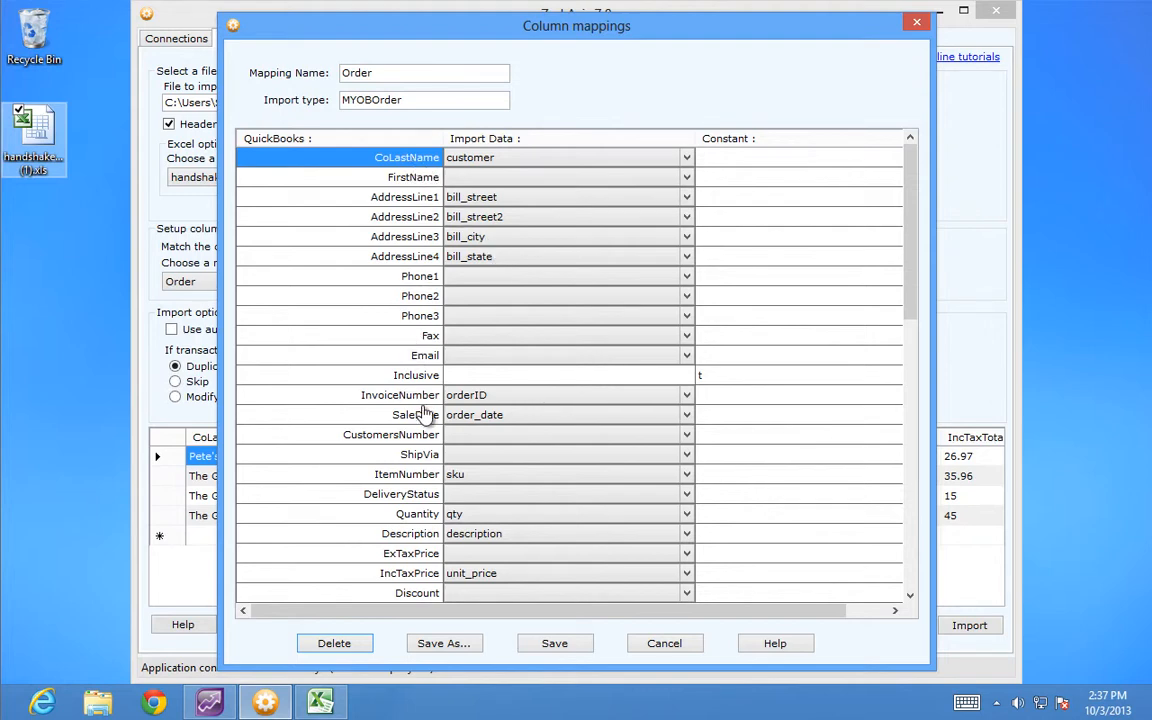
mouse_move(424, 486)
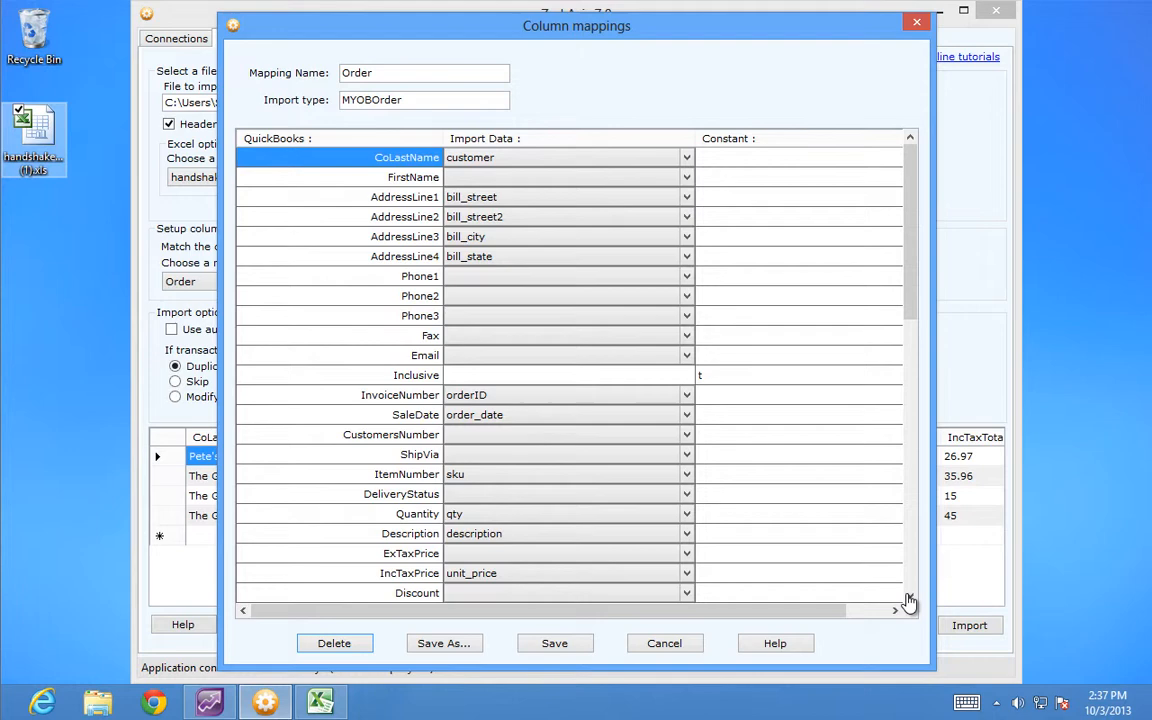
scroll(down, 3)
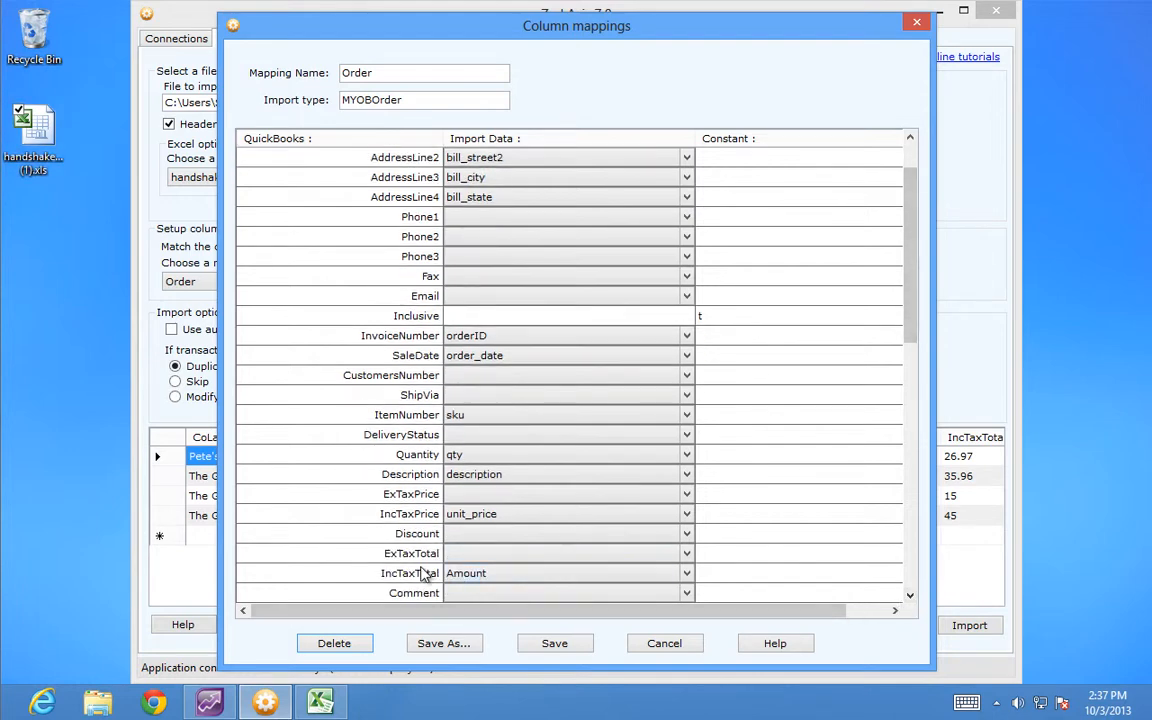
mouse_move(436, 504)
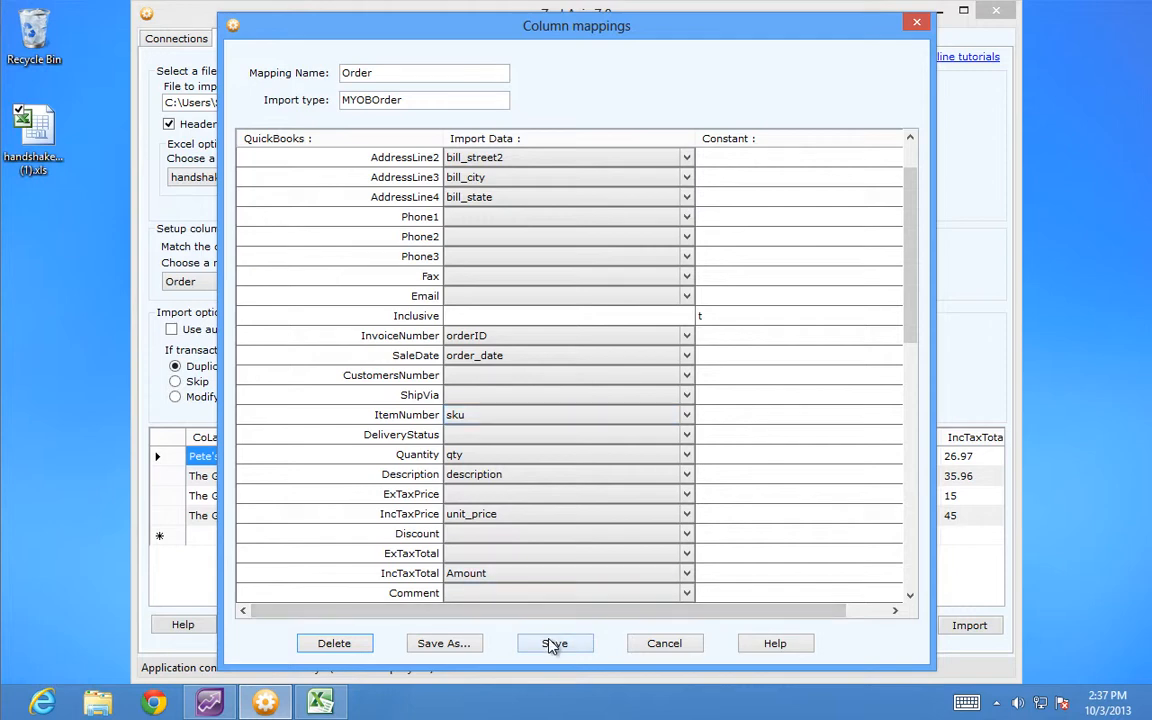
click(554, 644)
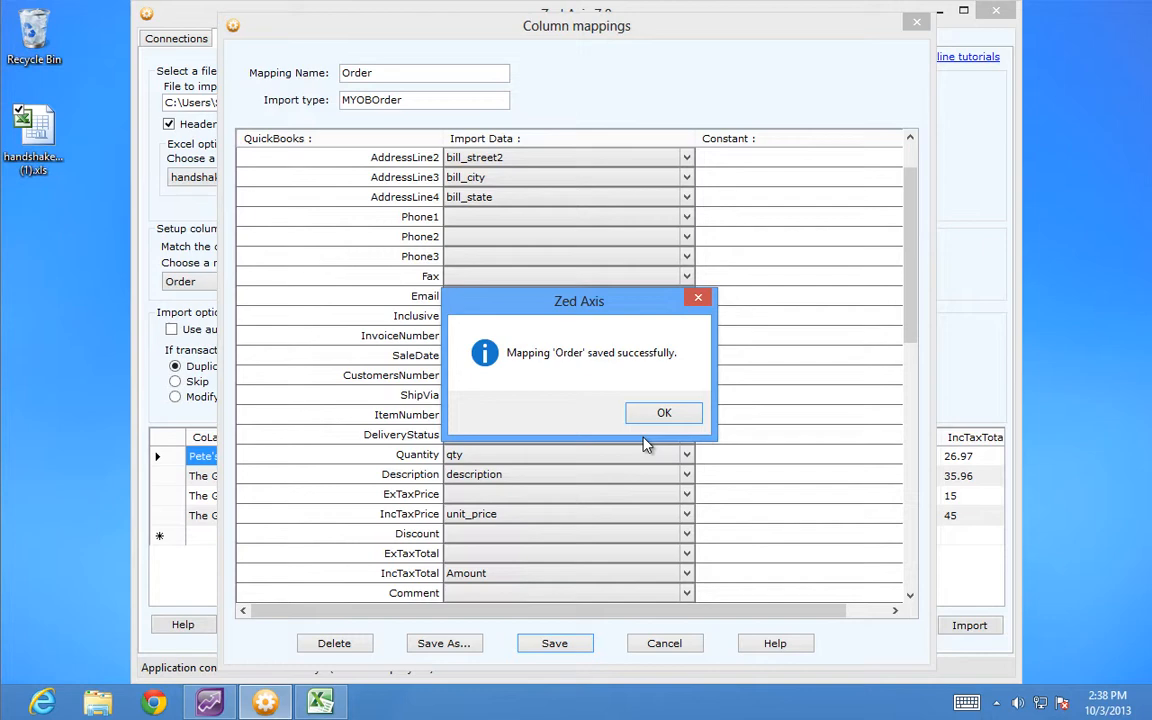
- Acknowledge the 'Mapping saved successfully' message so the Order mapping is selected for import
click(664, 412)
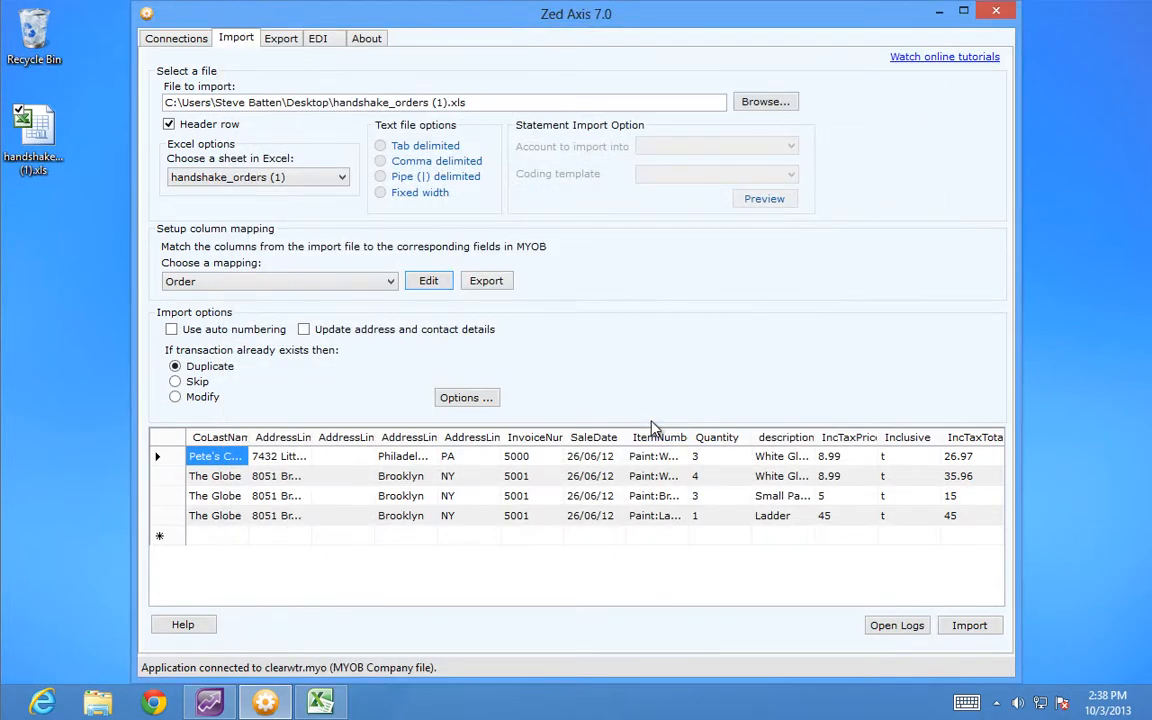
mouse_move(644, 432)
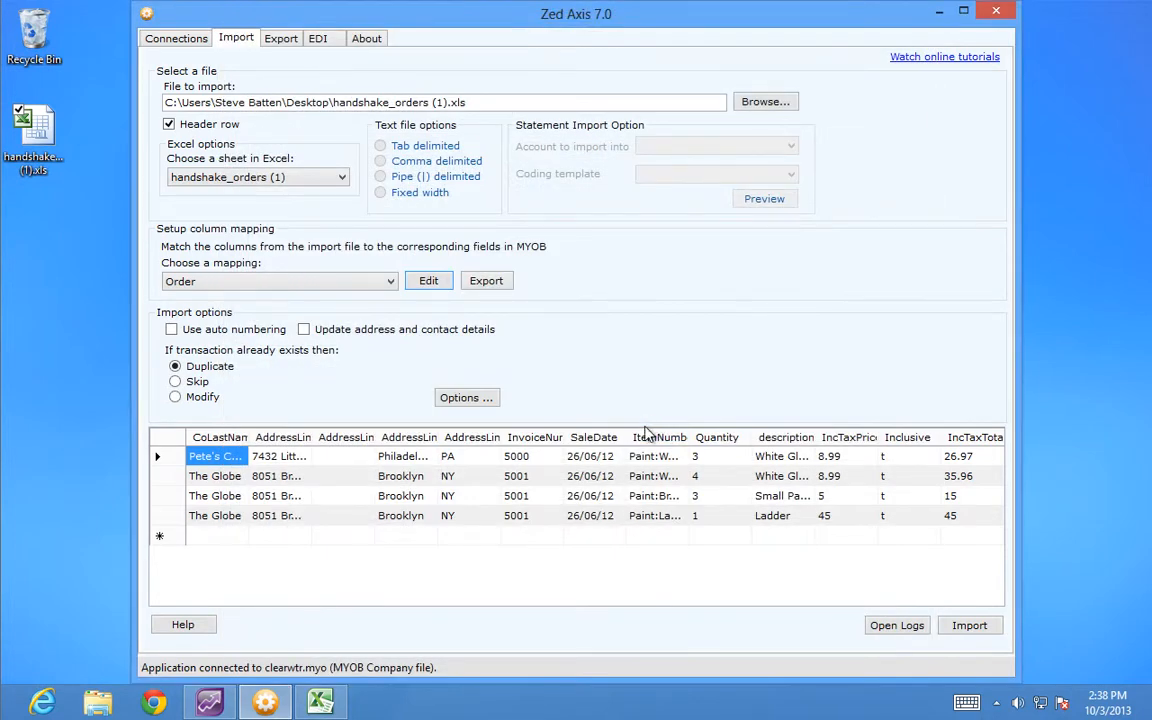
mouse_move(488, 512)
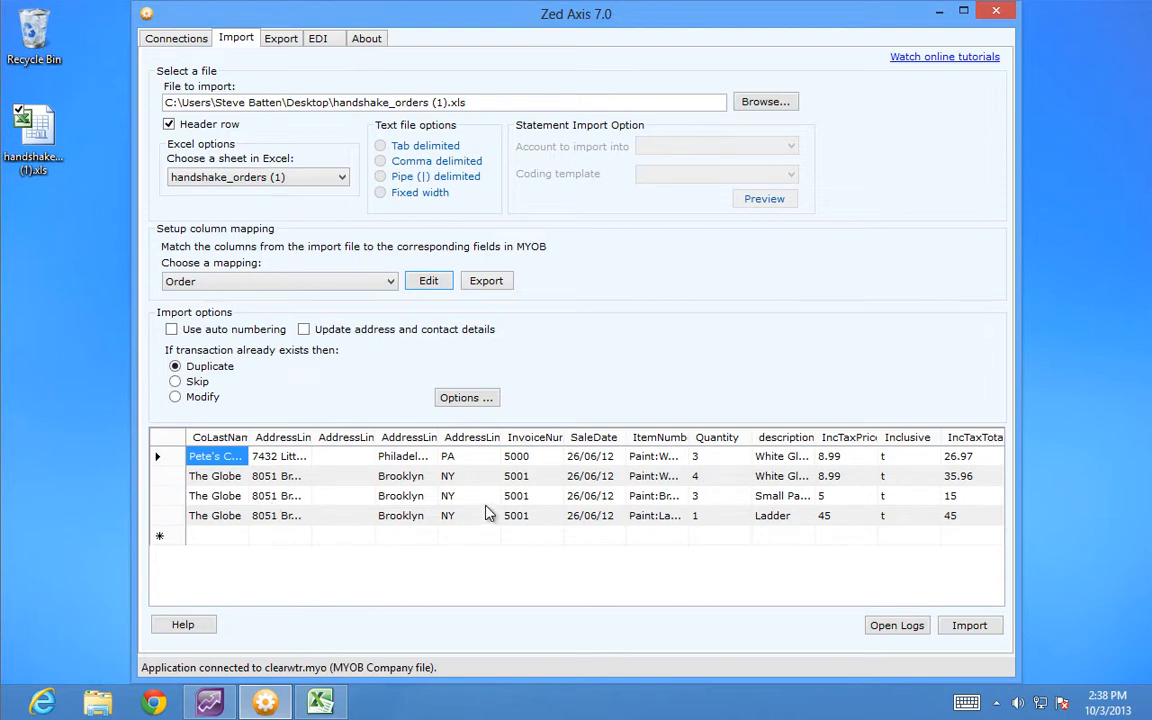
mouse_move(484, 496)
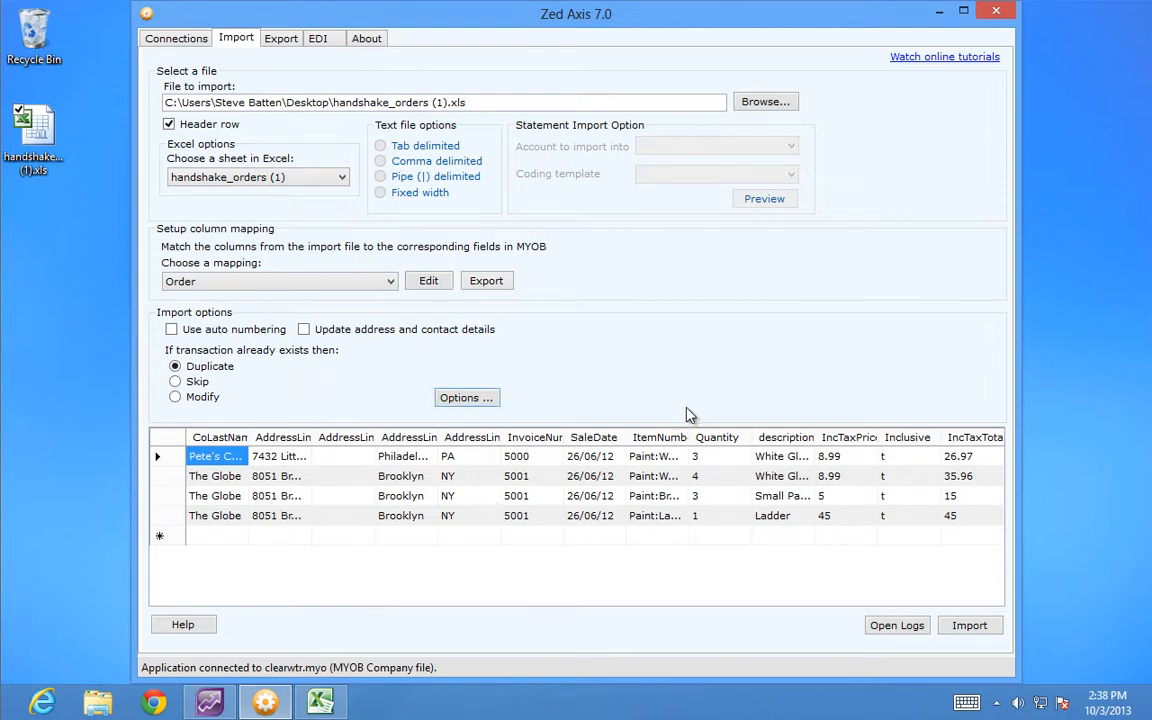
mouse_move(962, 620)
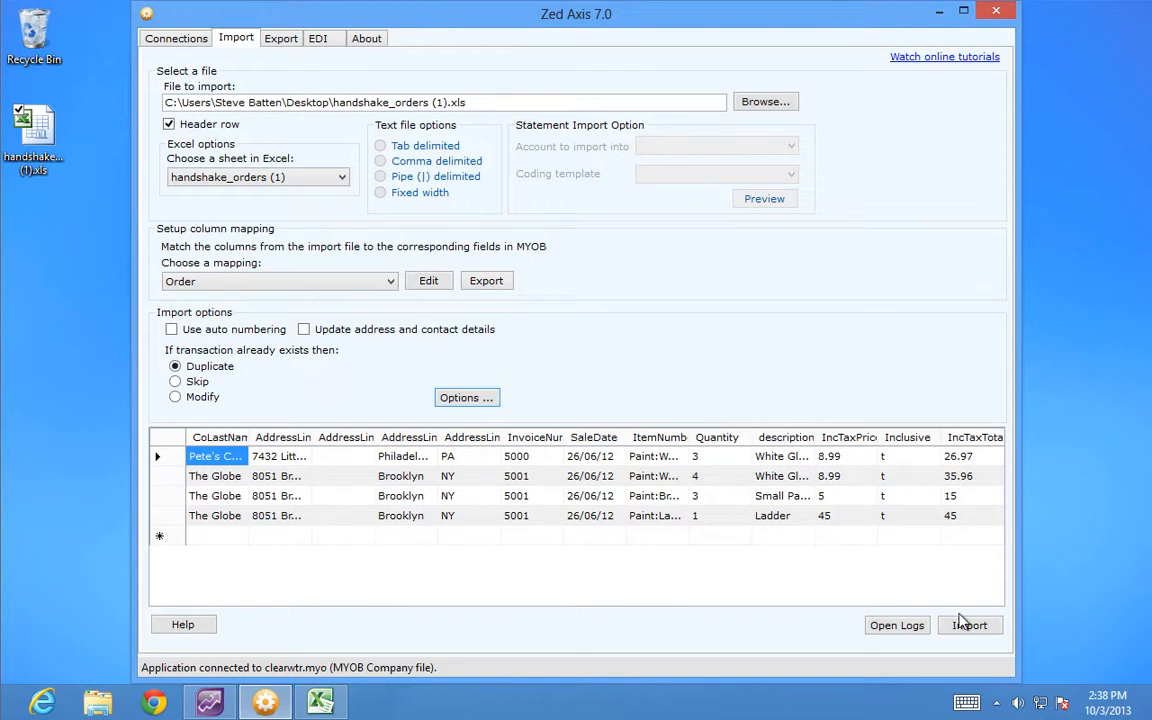
- Import the orders into MYOB, adding 2 records with no errors, and close the summary
click(968, 624)
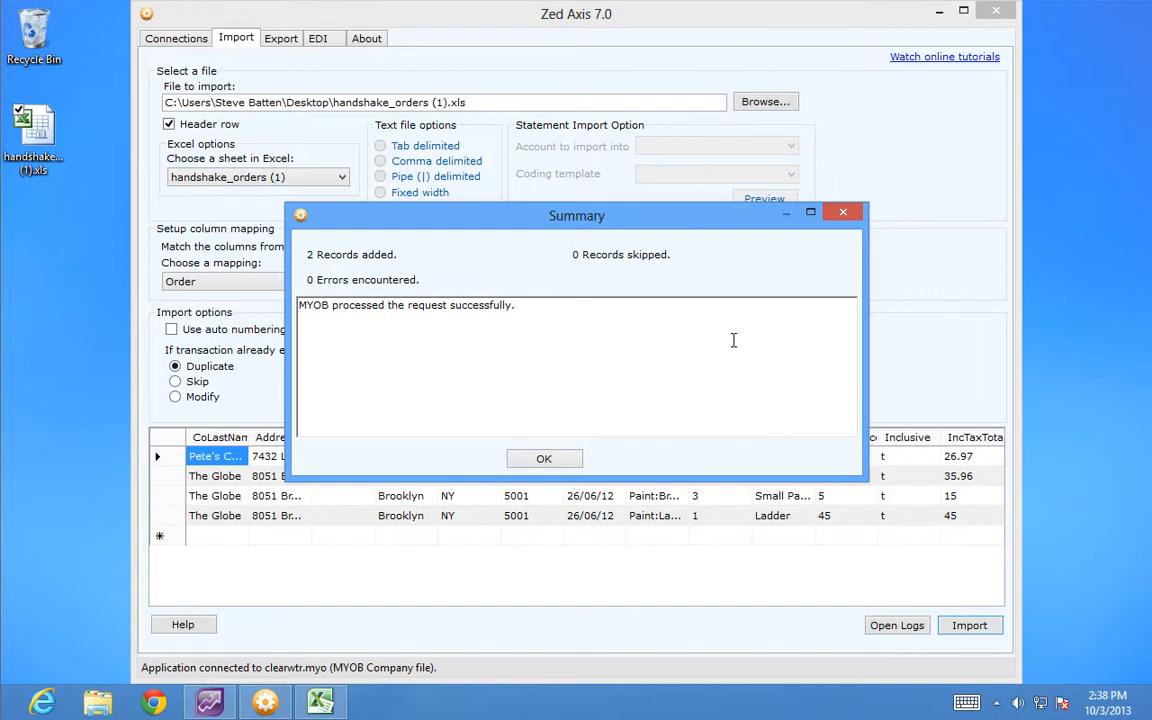
mouse_move(688, 364)
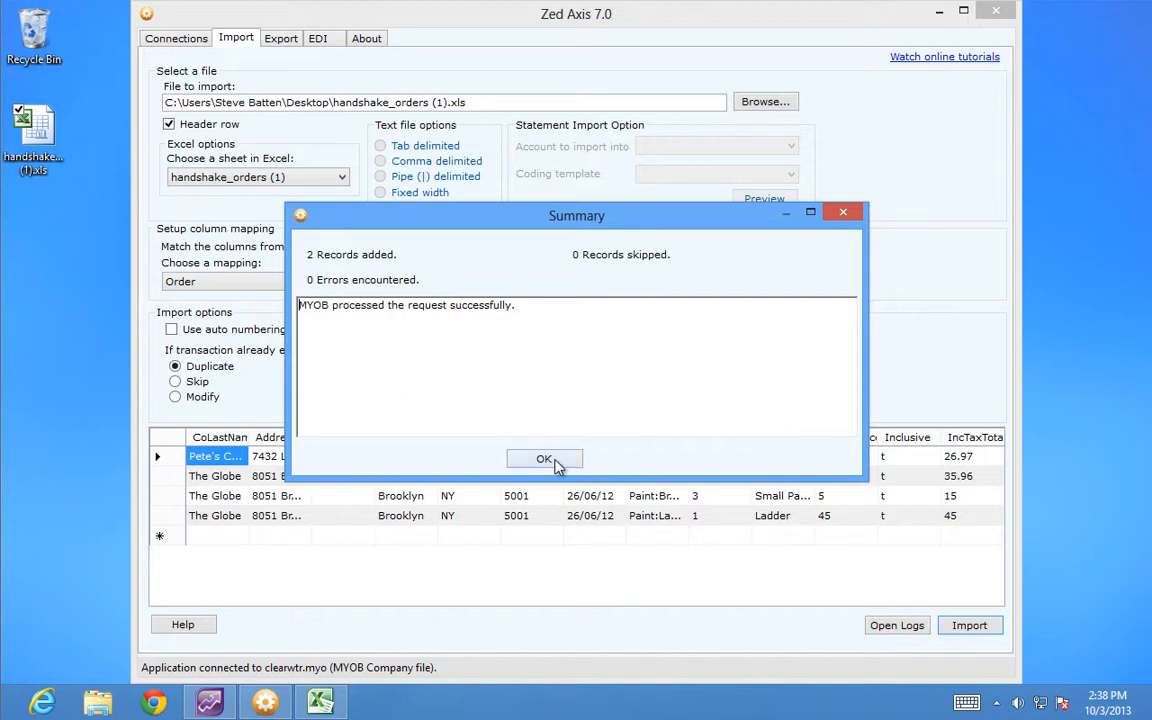
click(544, 458)
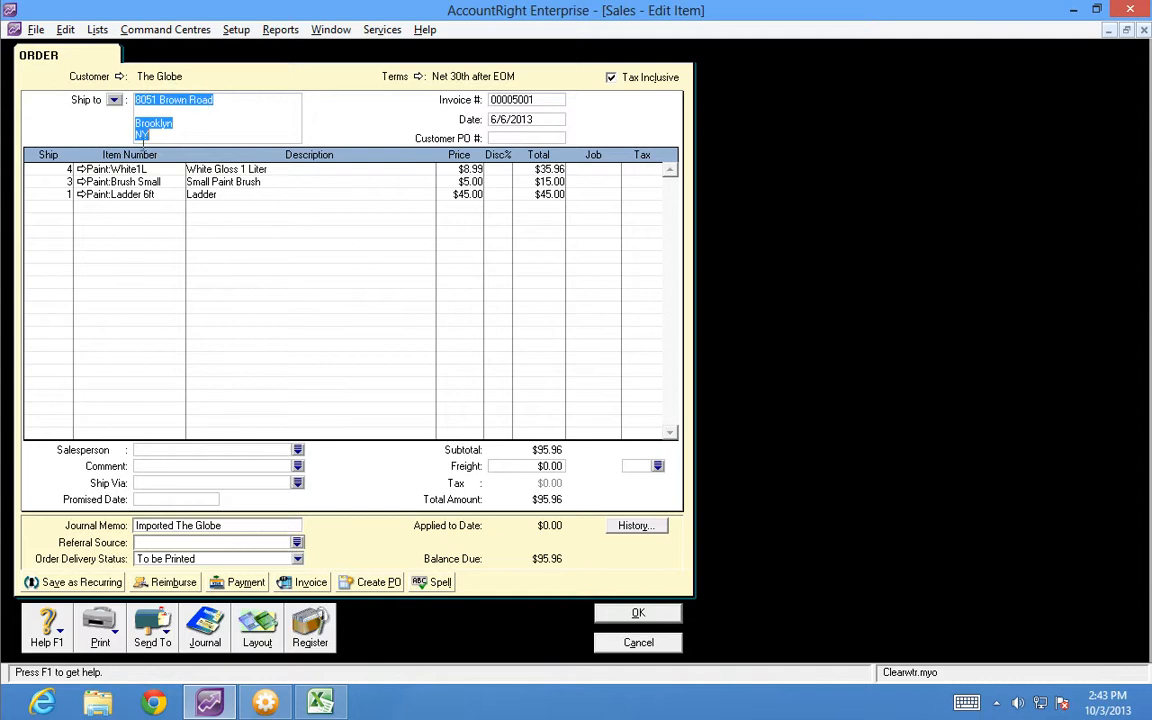
mouse_move(164, 282)
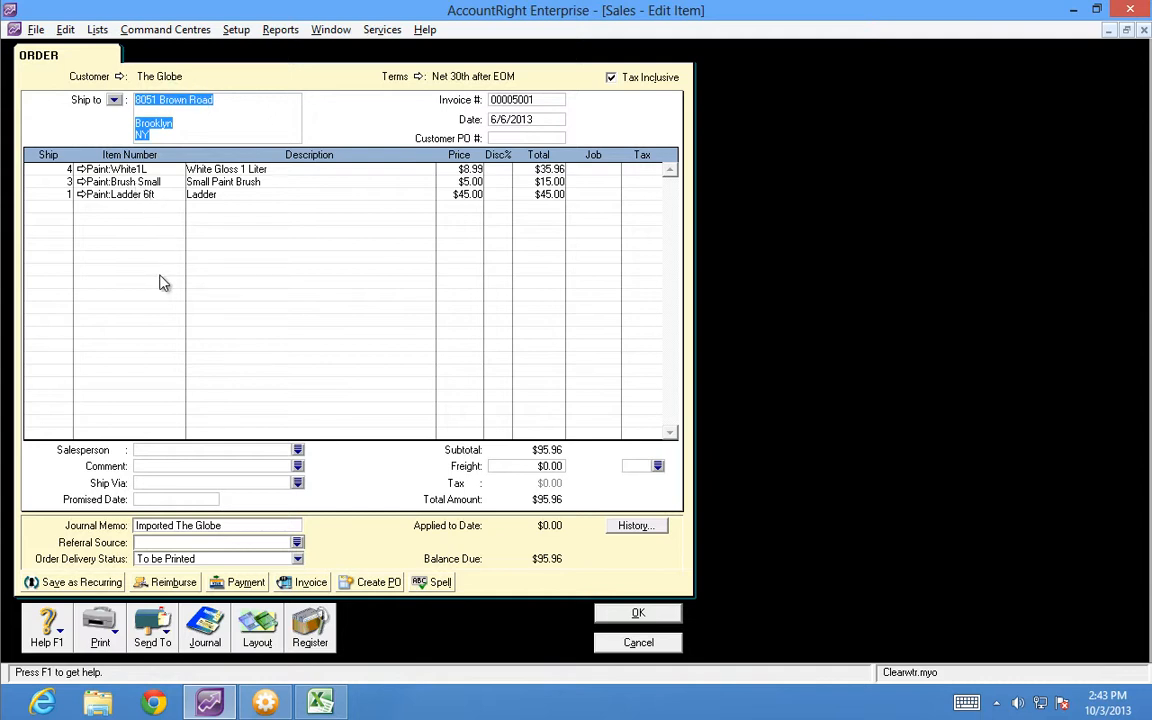